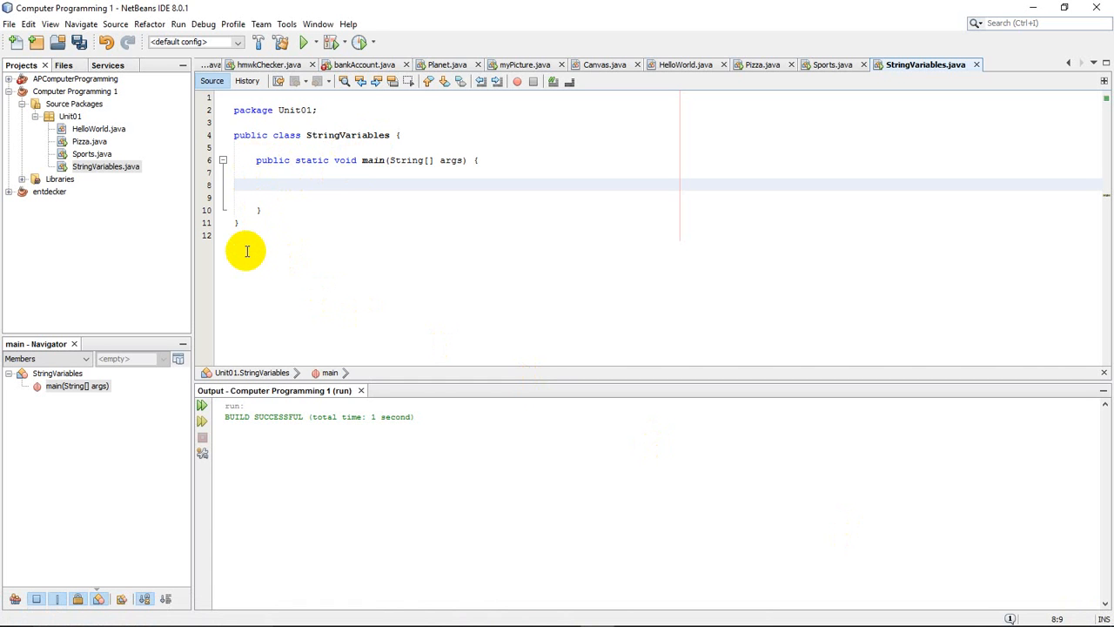
Declare String myName = "Dr. Hendermonger"; on line 8 of the main method.
{"action": "type", "text": "String"}
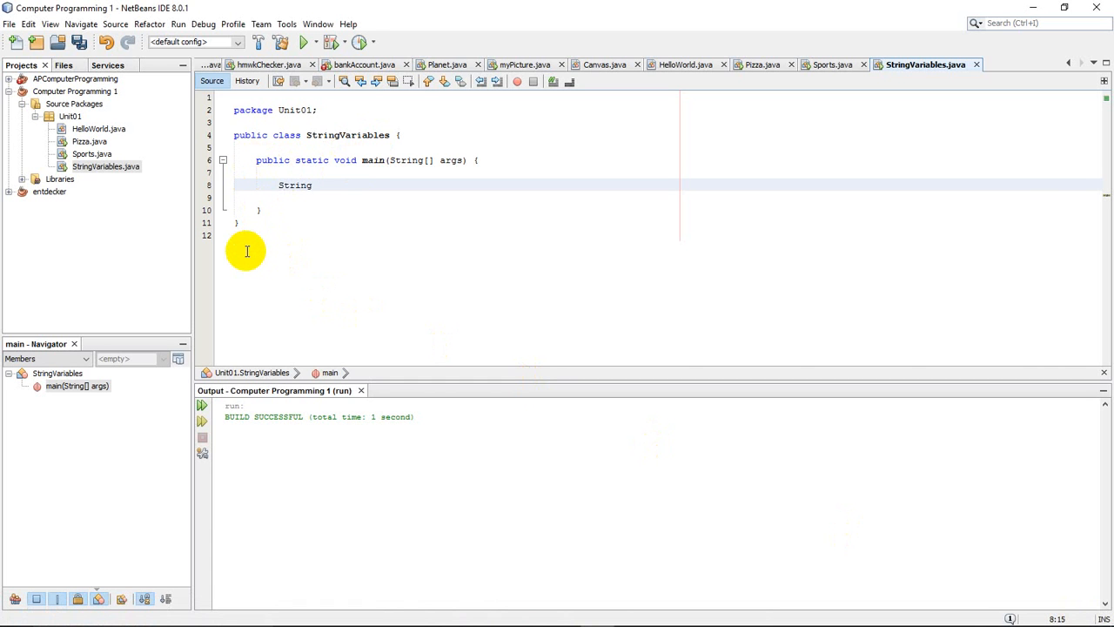
{"action": "double_click", "coordinate": [295, 185]}
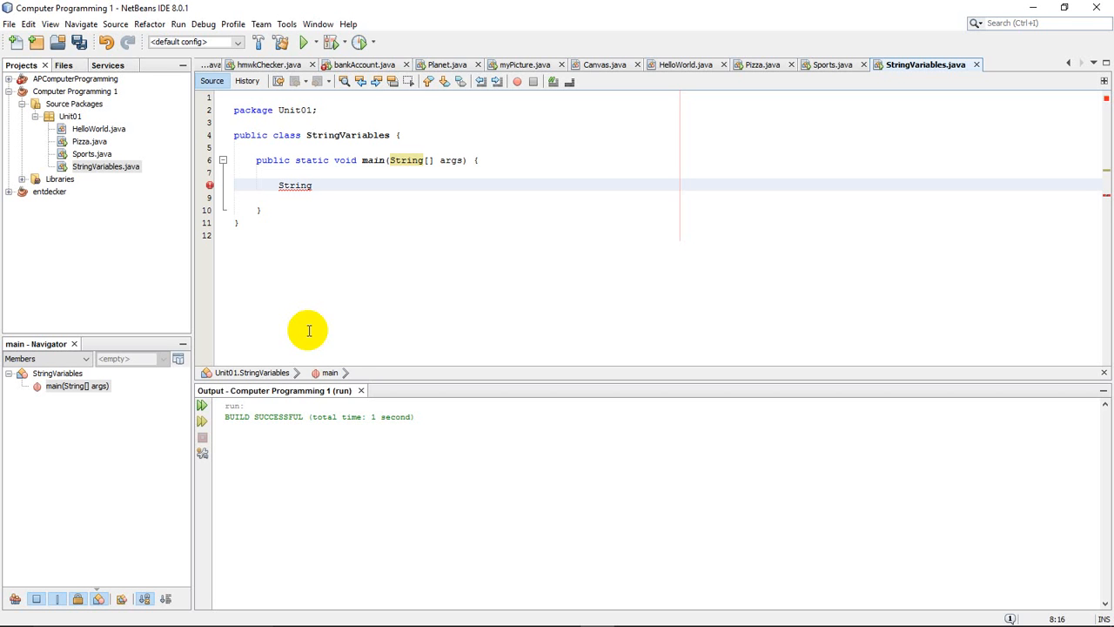
{"action": "type", "text": "myName"}
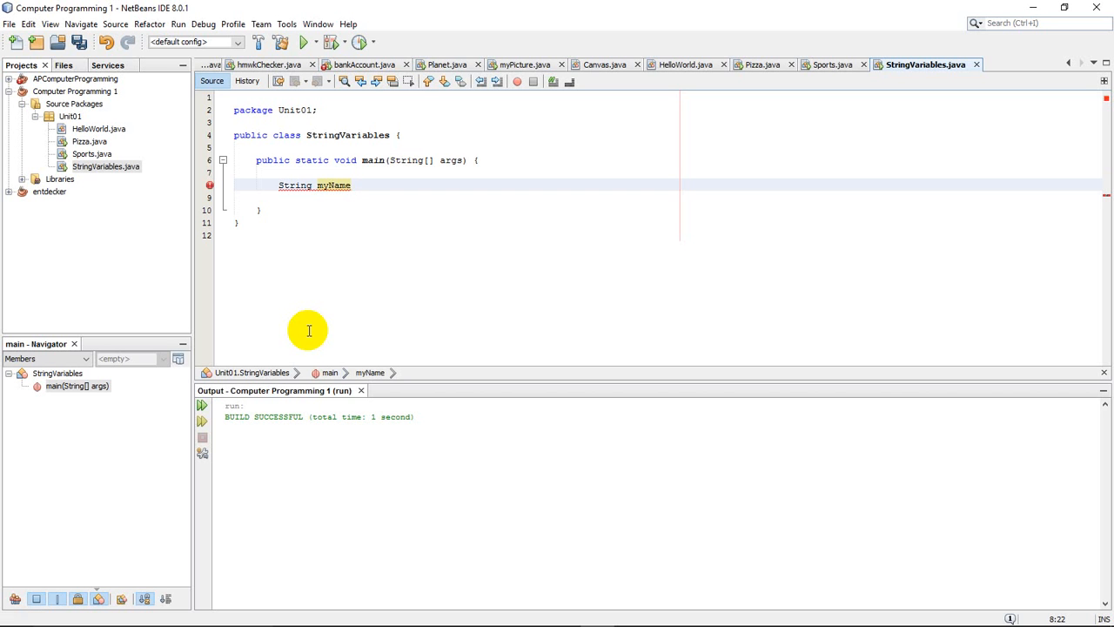
{"action": "type", "text": "\" \""}
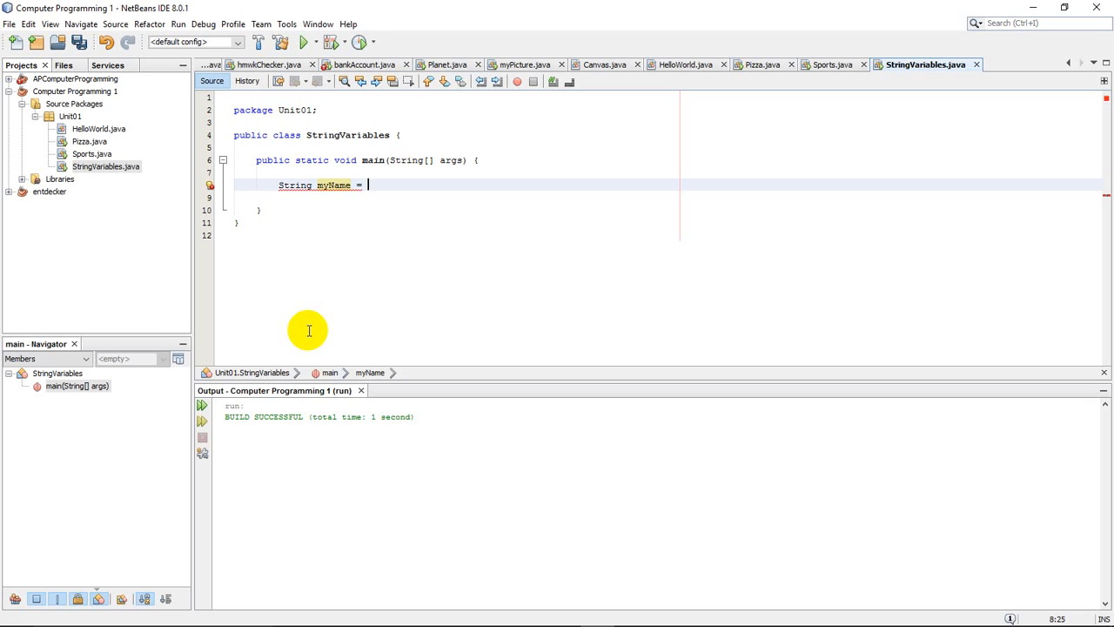
{"action": "type", "text": "\"\""}
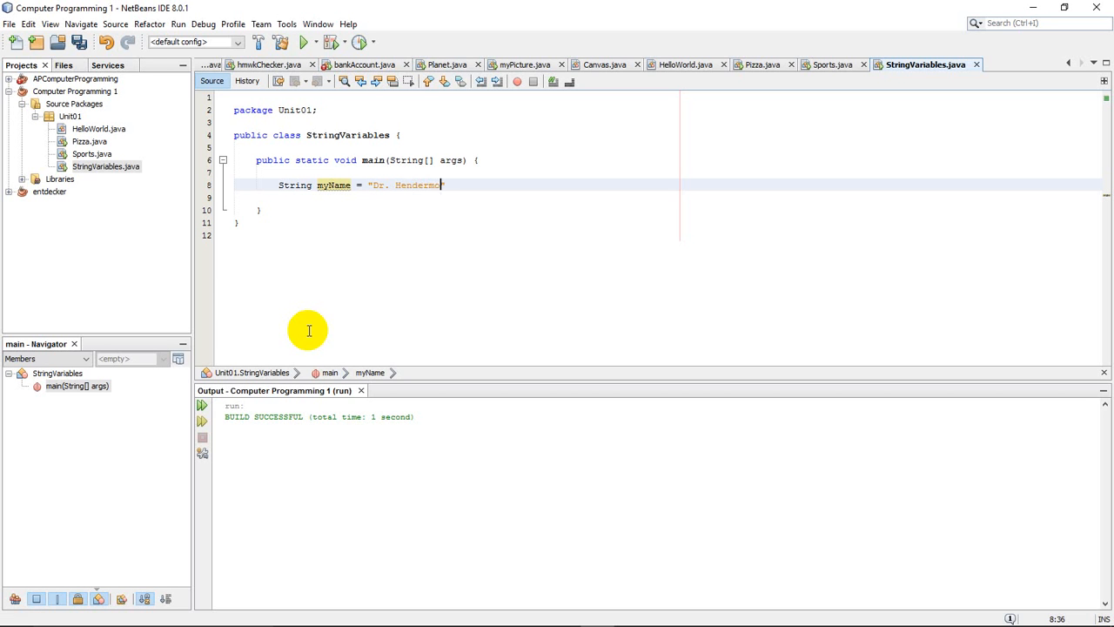
{"action": "type", "text": "onger\""}
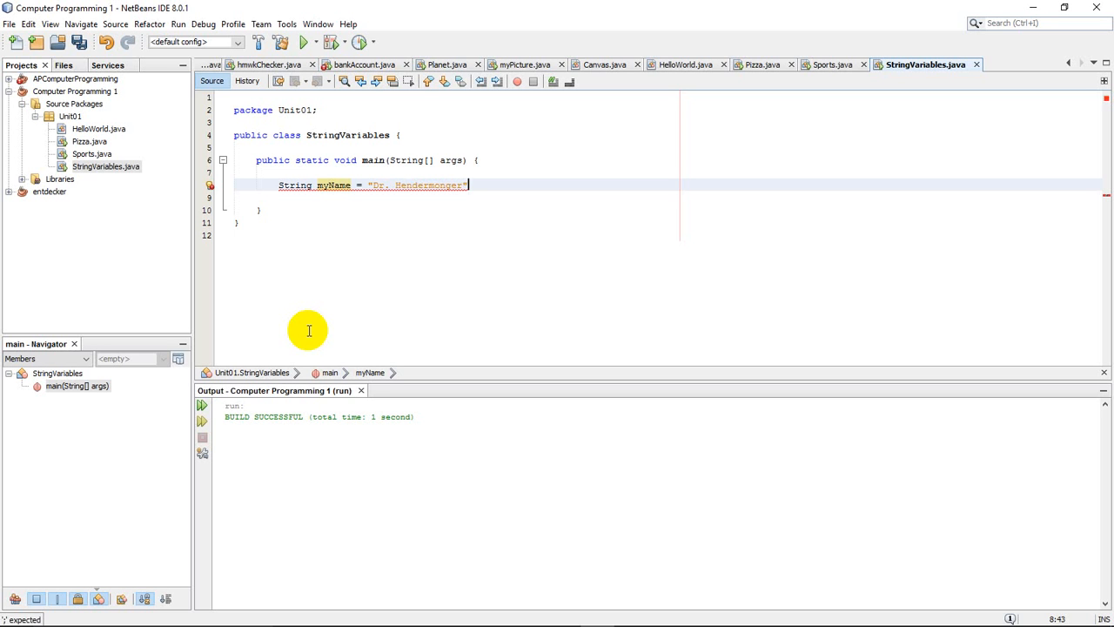
{"action": "type", "text": ";"}
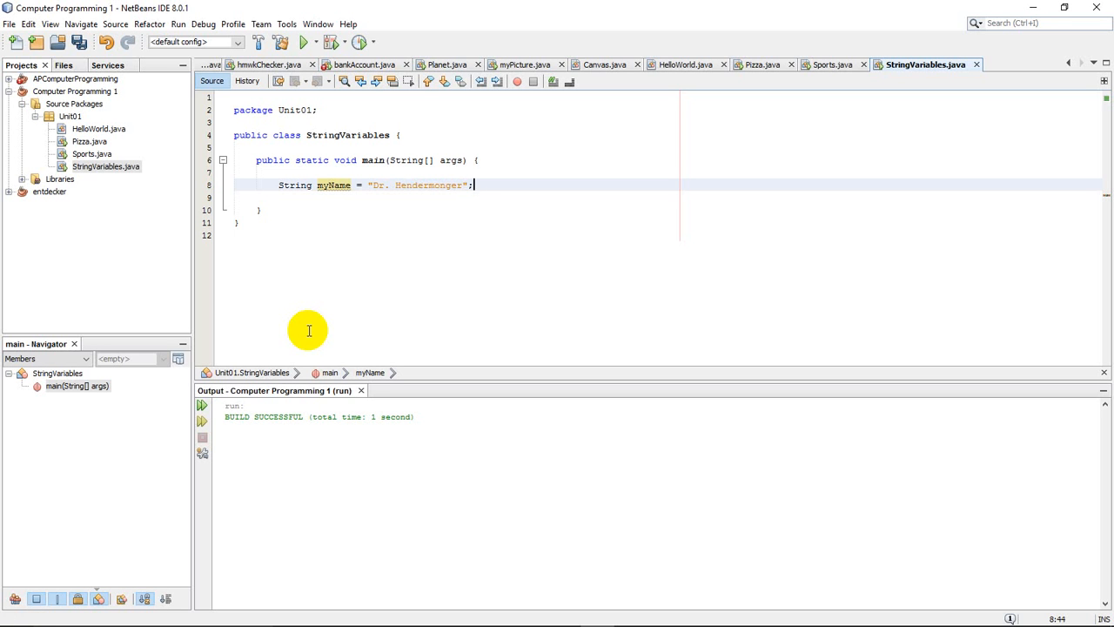
{"action": "mouse_move", "coordinate": [476, 184]}
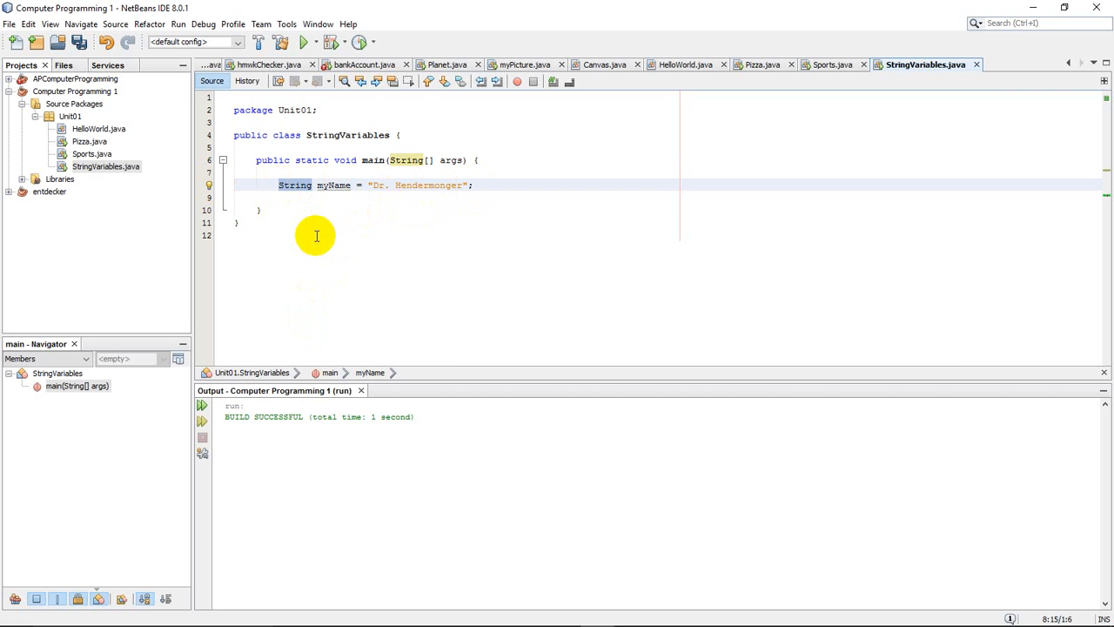
Add a println via the sout shortcut that prints "My name is: myName".
{"action": "left_click", "coordinate": [313, 185]}
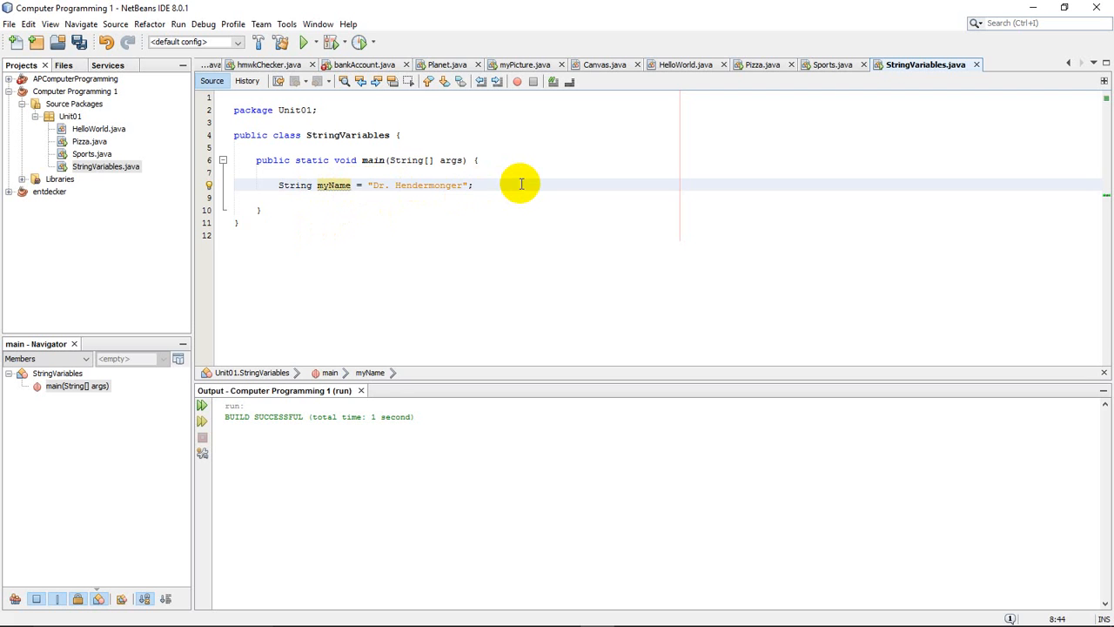
{"action": "type", "text": "sout"}
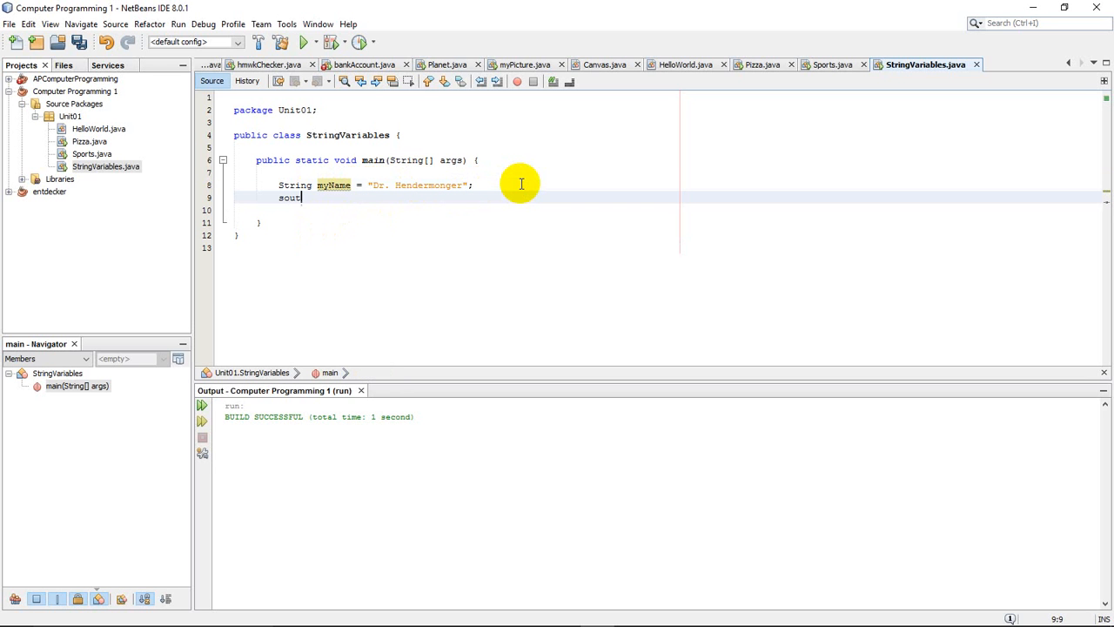
{"action": "key", "text": "Tab"}
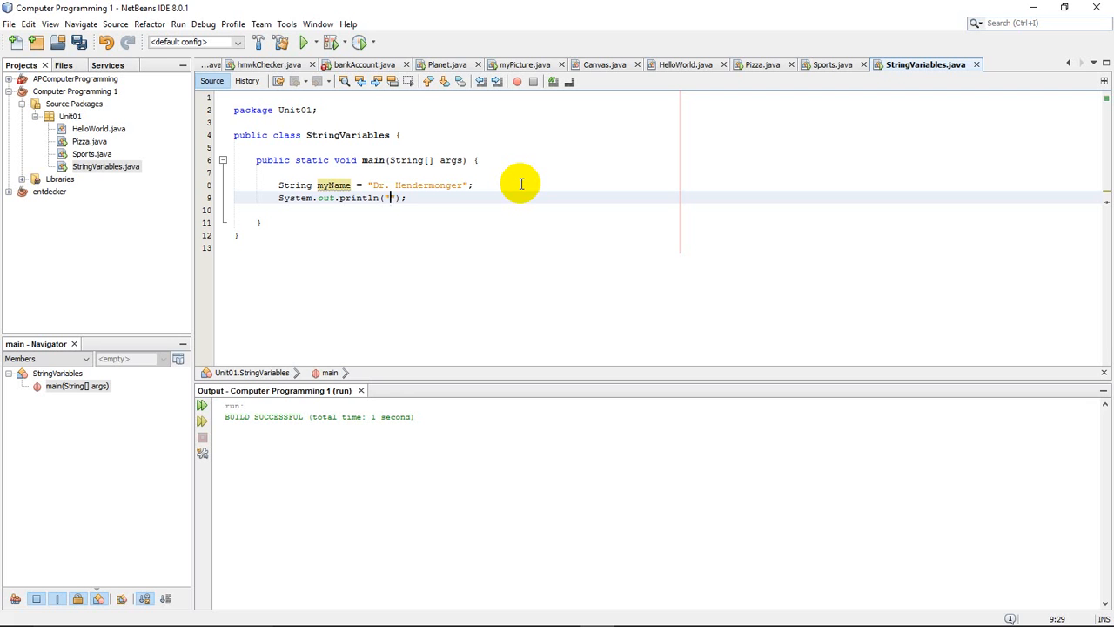
{"action": "type", "text": "My name is"}
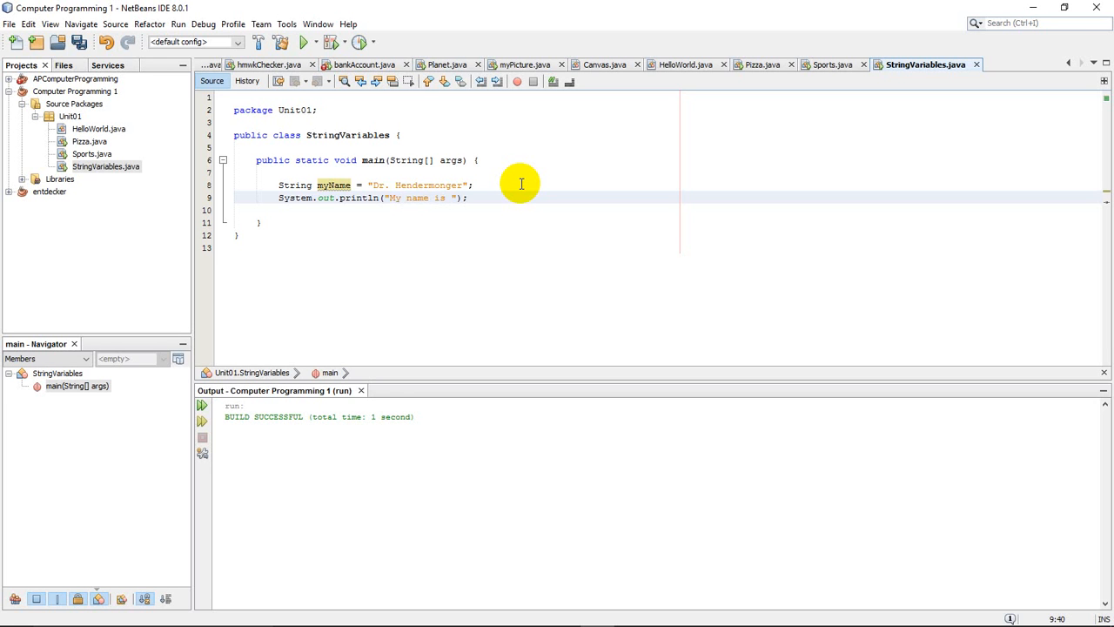
{"action": "type", "text": "Dr."}
{"action": "type", "text": ":"}
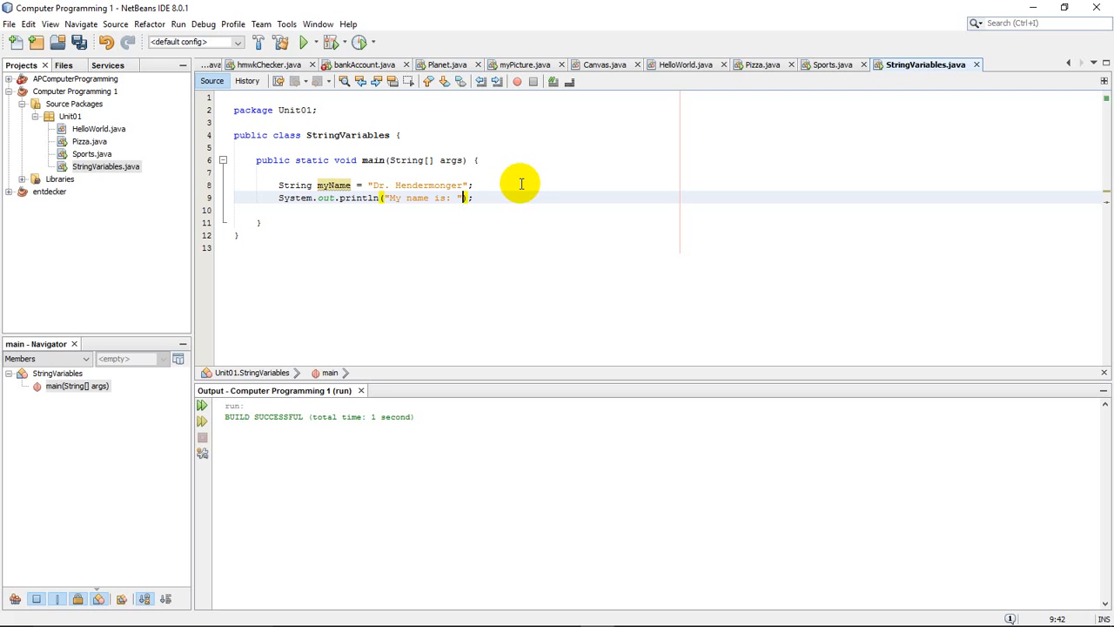
{"action": "type", "text": "+"}
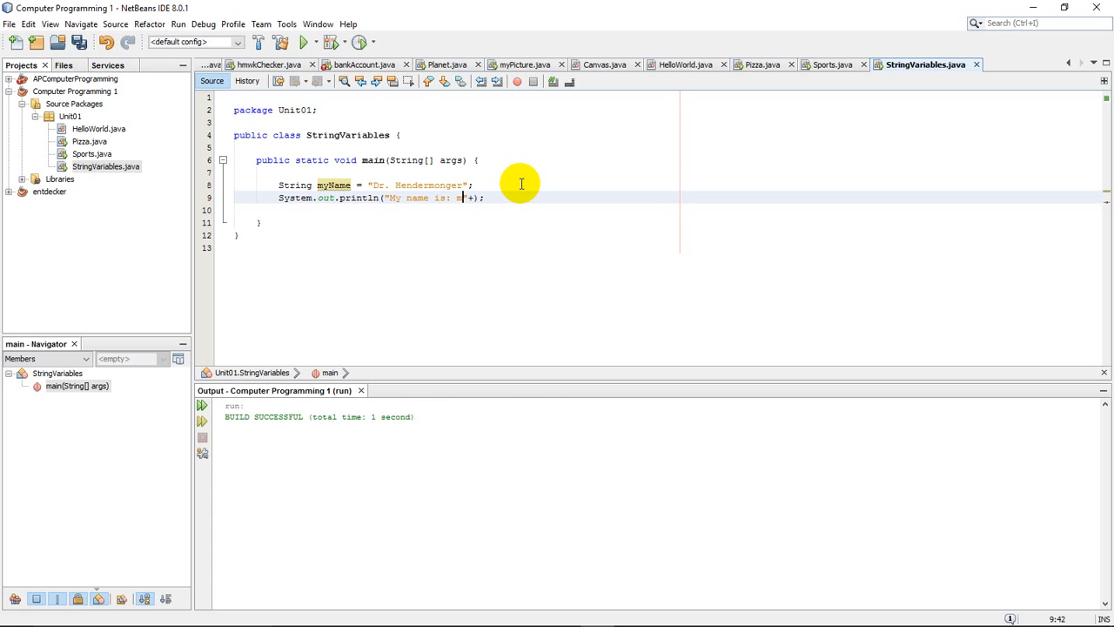
{"action": "type", "text": "yName"}
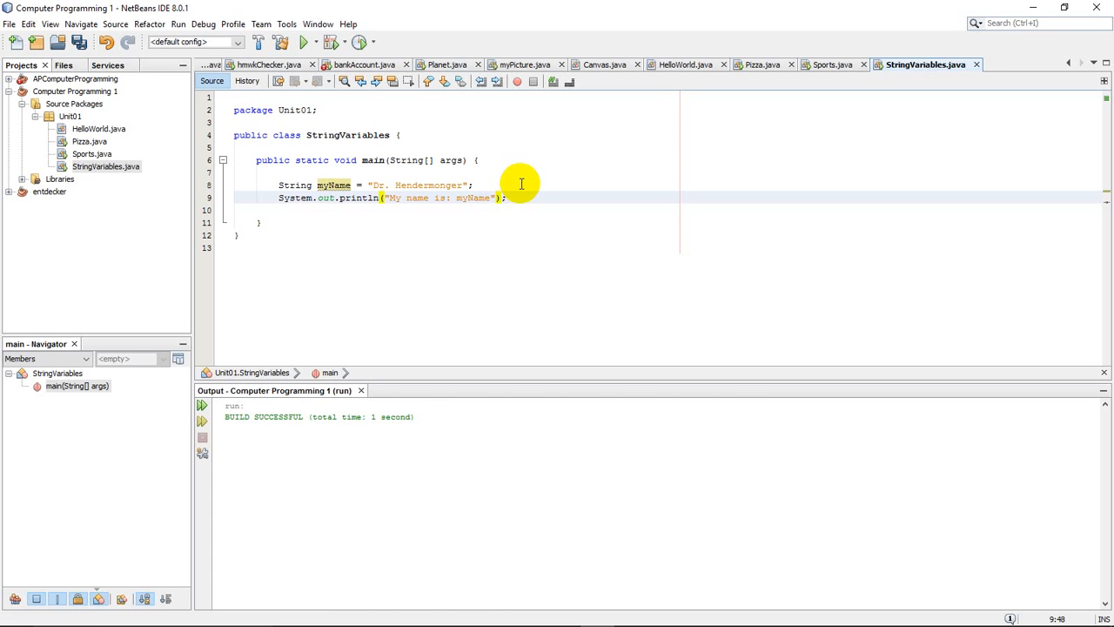
Run the program, then change the println to "My name is: "+myName.
{"action": "left_click", "coordinate": [305, 41]}
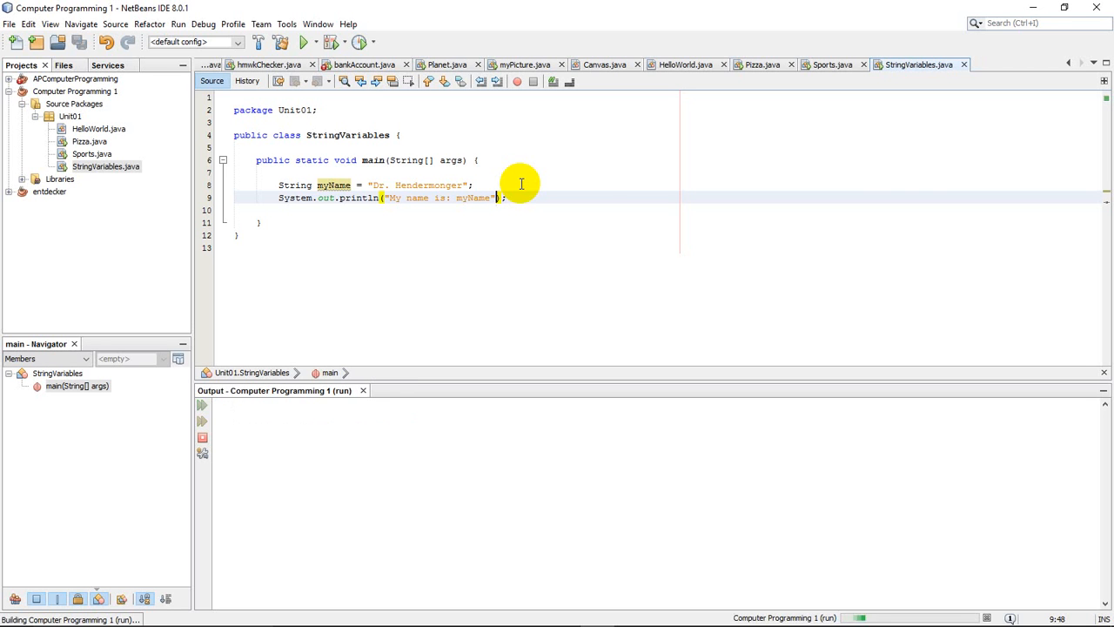
{"action": "left_click", "coordinate": [305, 42]}
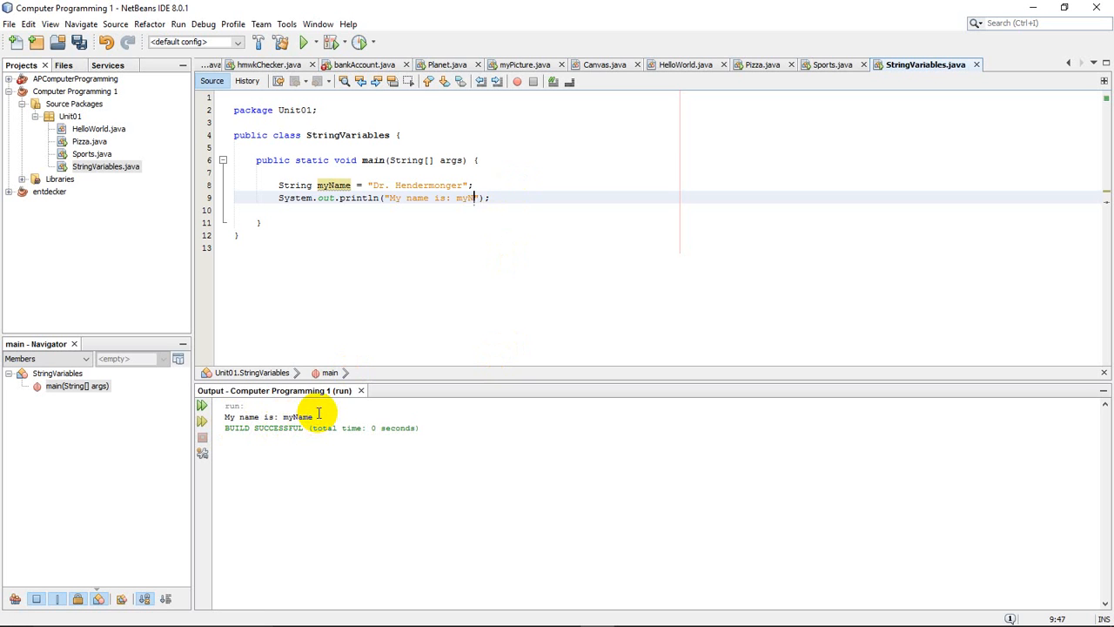
{"action": "key", "text": "Backspace"}
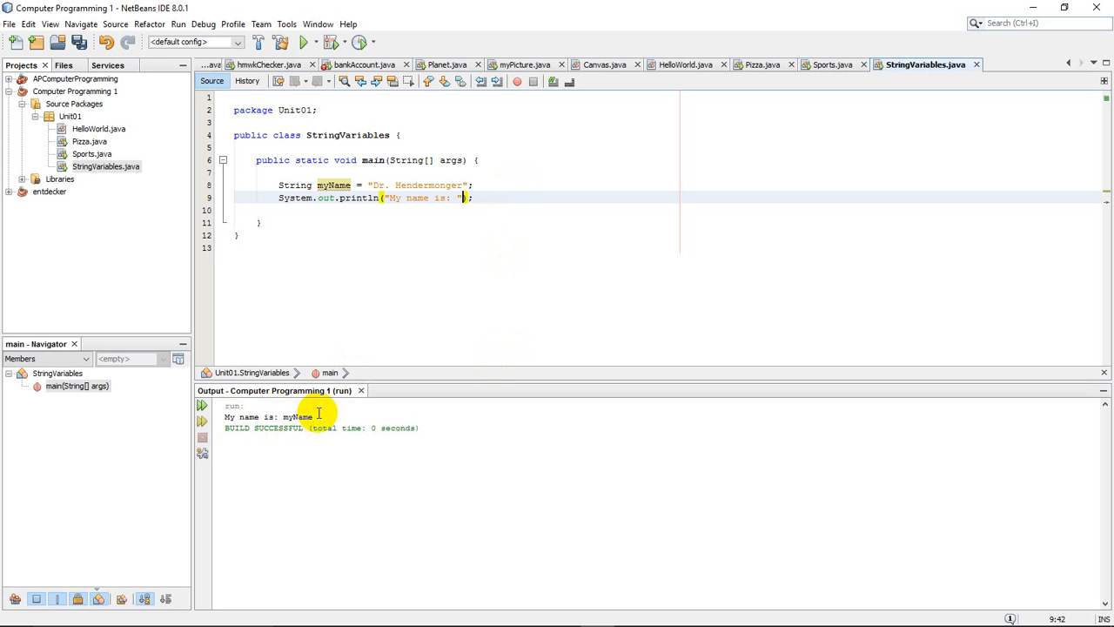
{"action": "type", "text": "+"}
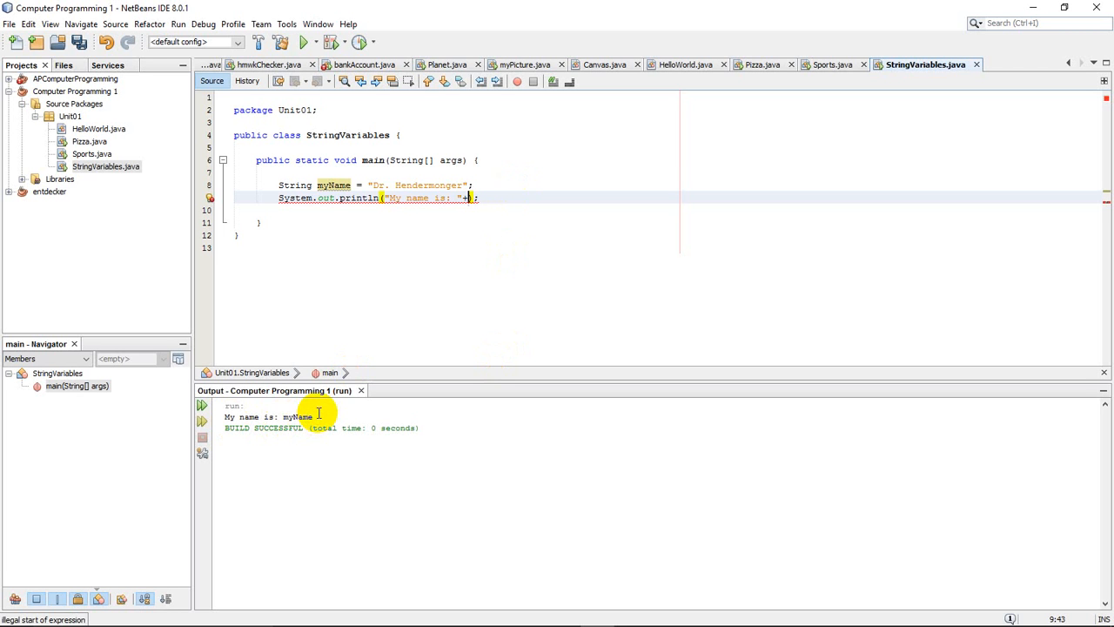
{"action": "type", "text": "myName)"}
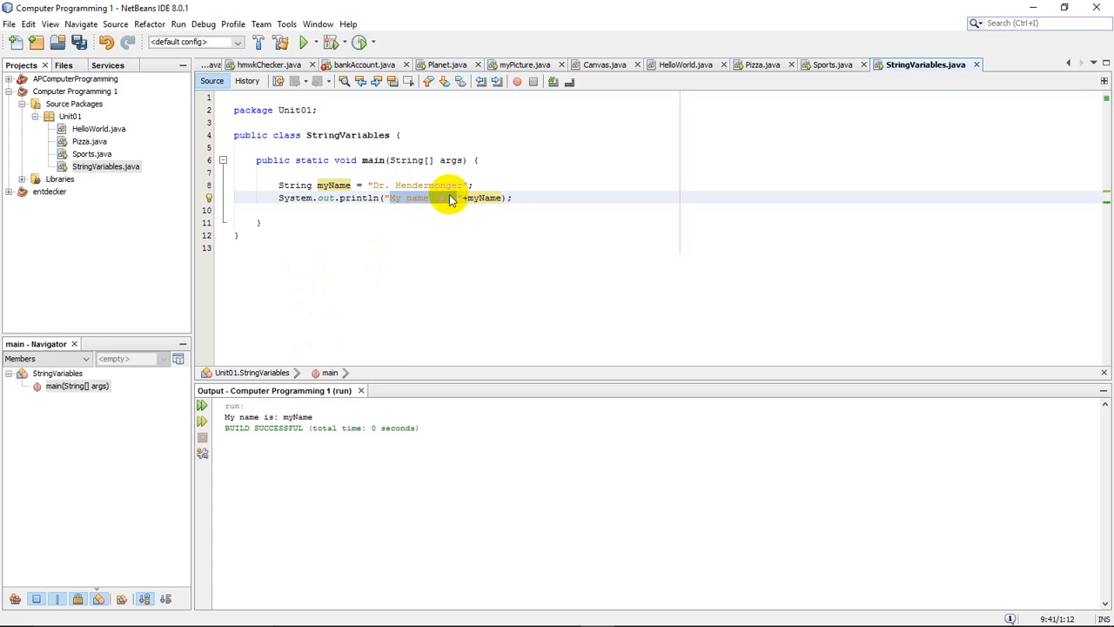
{"action": "mouse_move", "coordinate": [457, 200]}
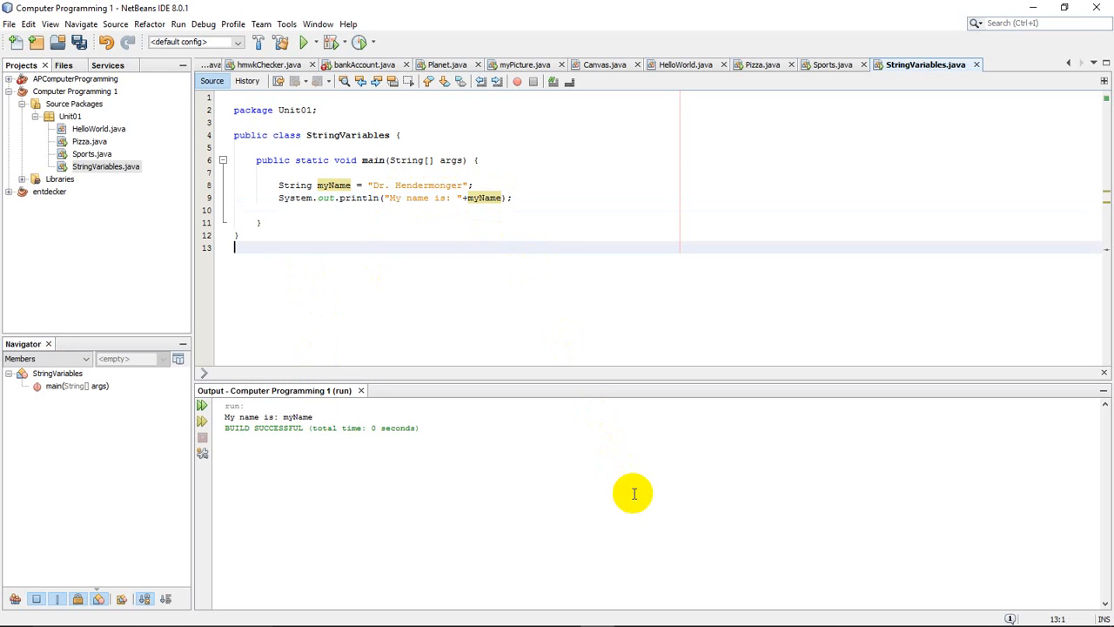
{"action": "left_click", "coordinate": [304, 42]}
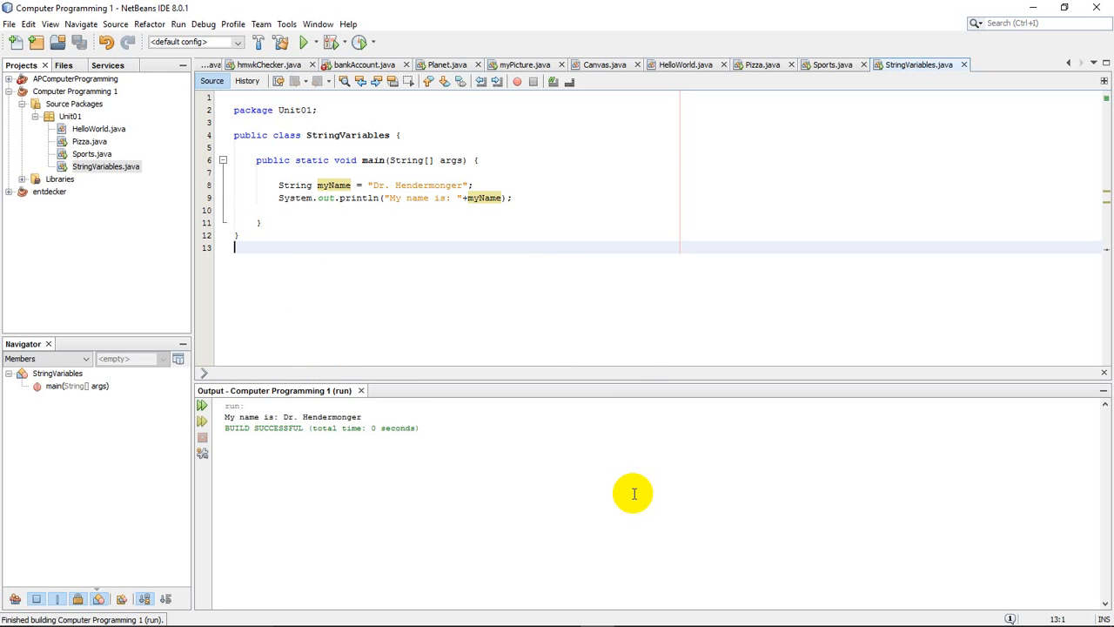
{"action": "mouse_move", "coordinate": [476, 198]}
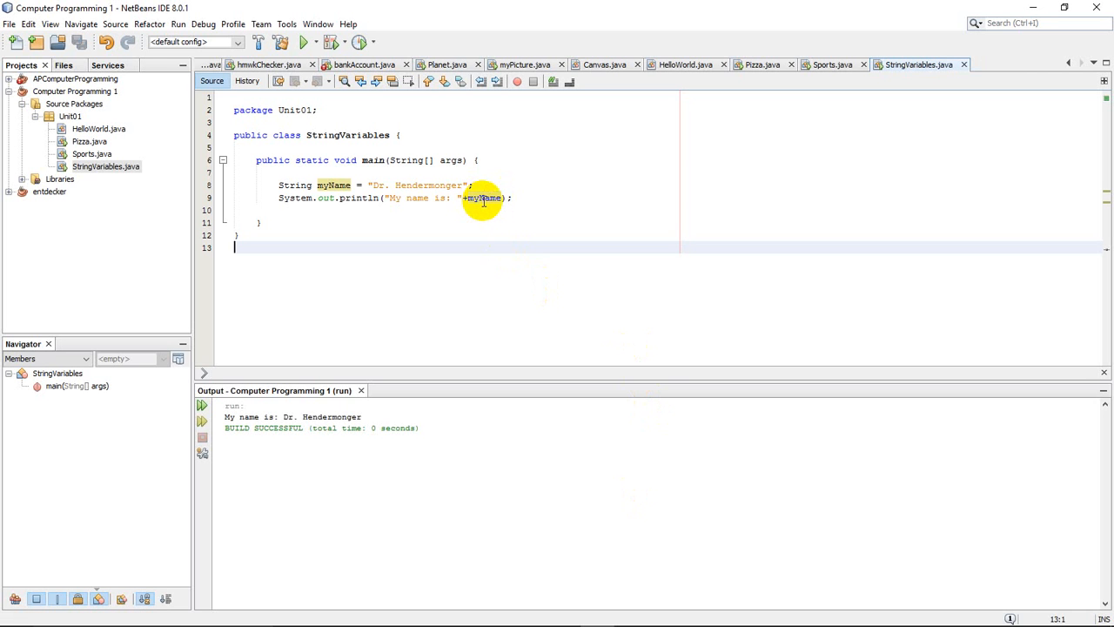
{"action": "mouse_move", "coordinate": [278, 184]}
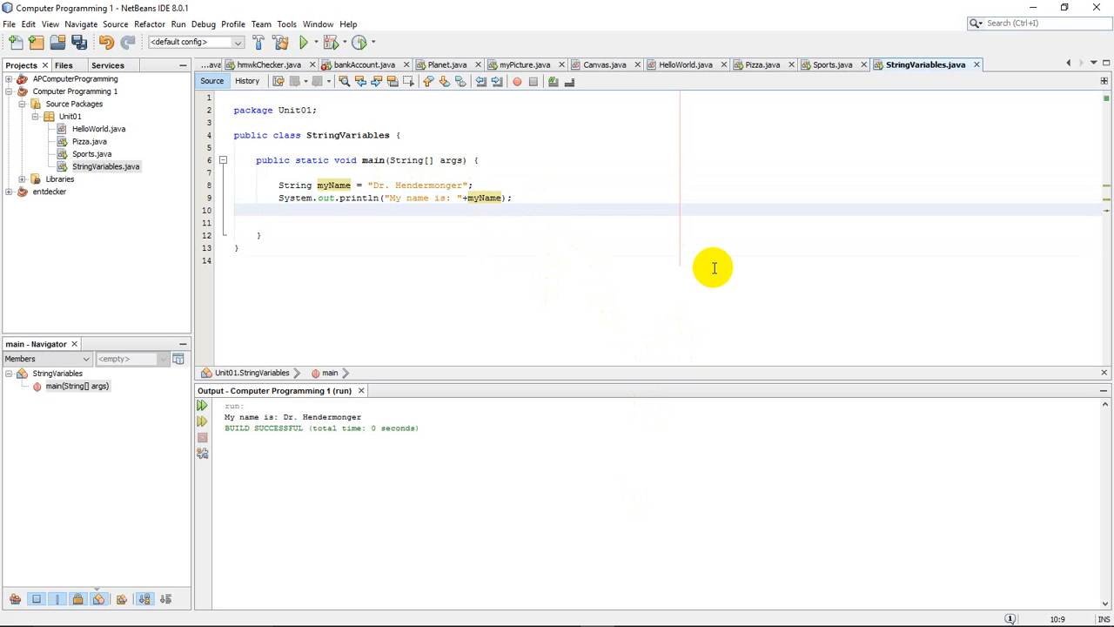
Type System.out.println("One day"+myName+"forgot to set his alarm!"); on line 10.
{"action": "type", "text": "System.out.println(\"\");"}
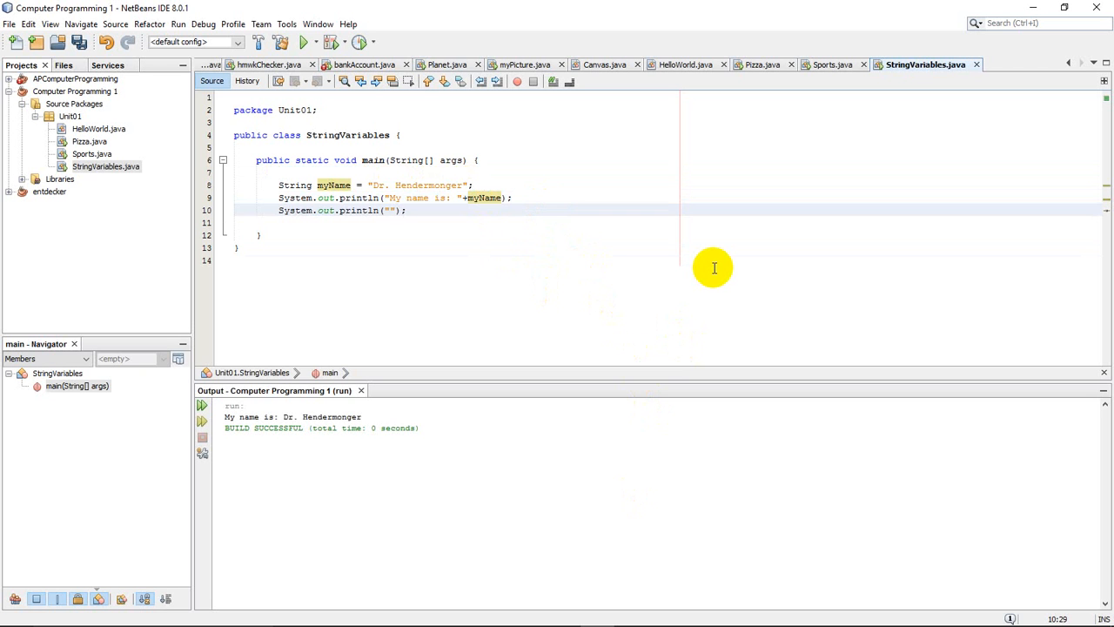
{"action": "type", "text": "One day"}
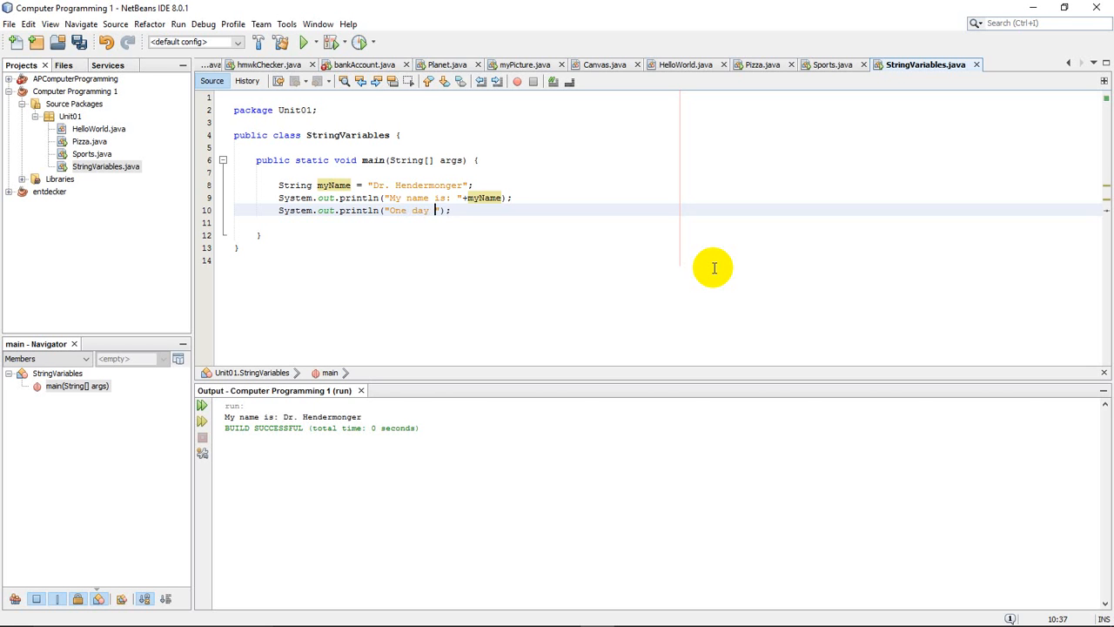
{"action": "type", "text": "Dr. Hendermonger"}
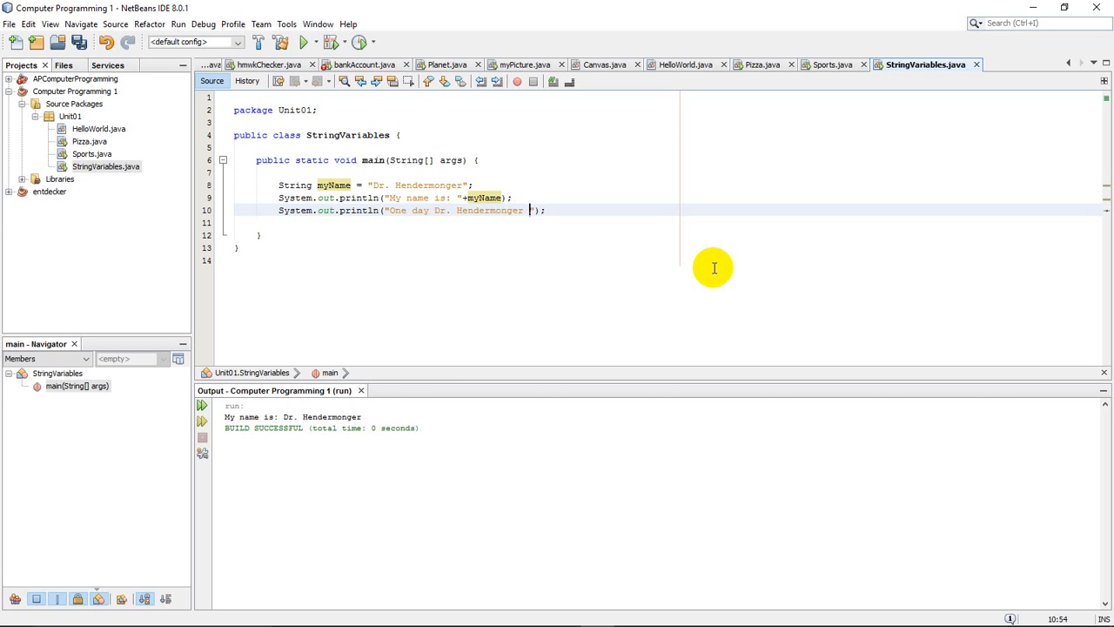
{"action": "type", "text": "forgot to set h"}
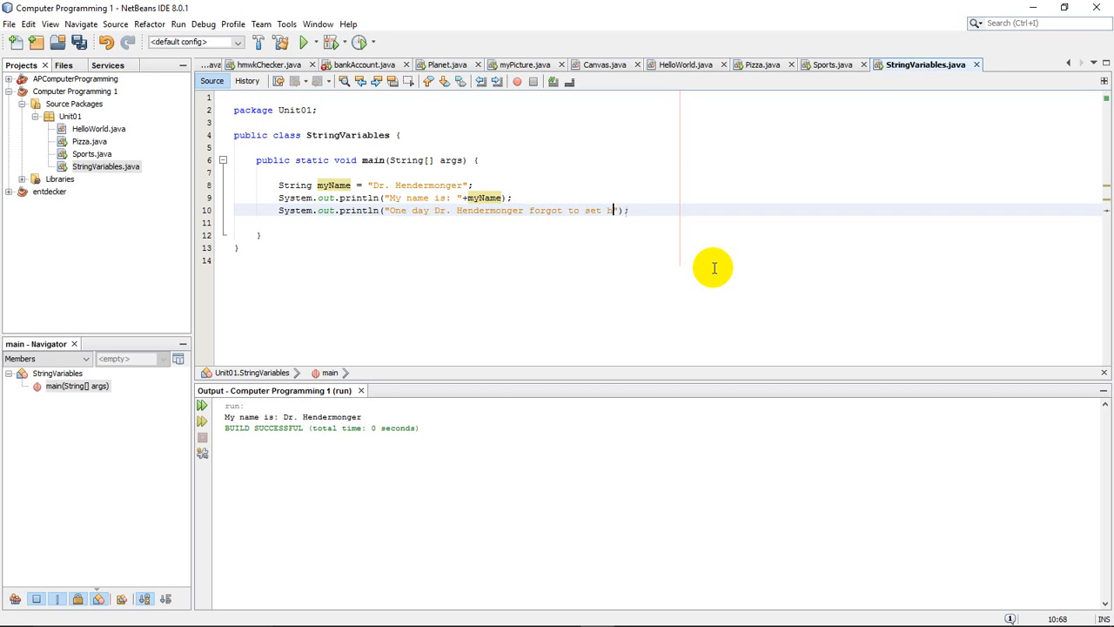
{"action": "type", "text": "is alarm!"}
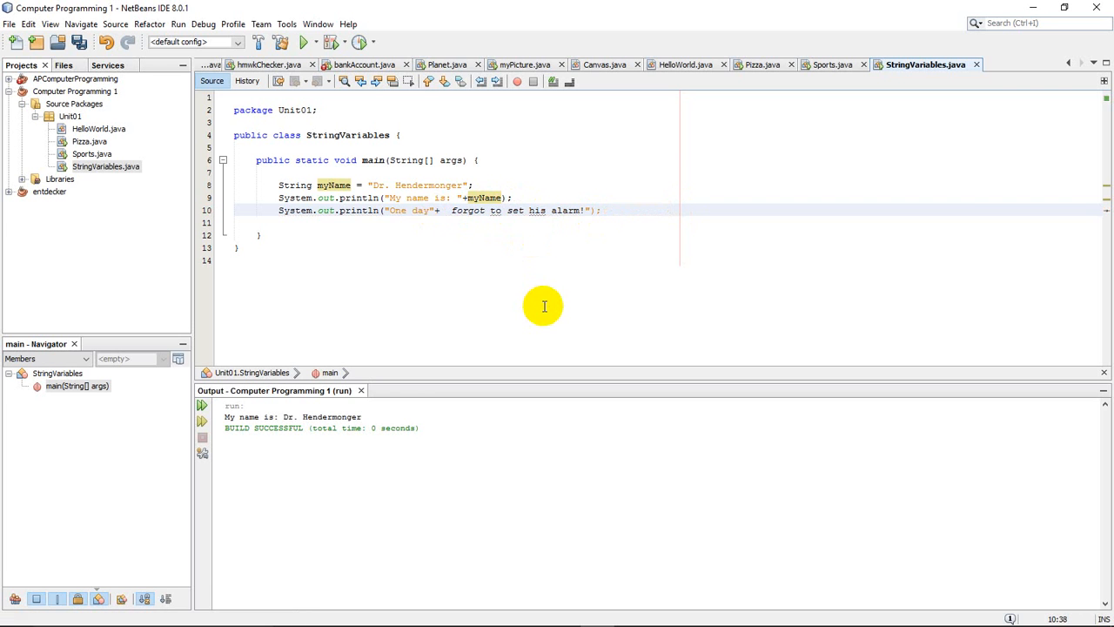
{"action": "type", "text": "myName"}
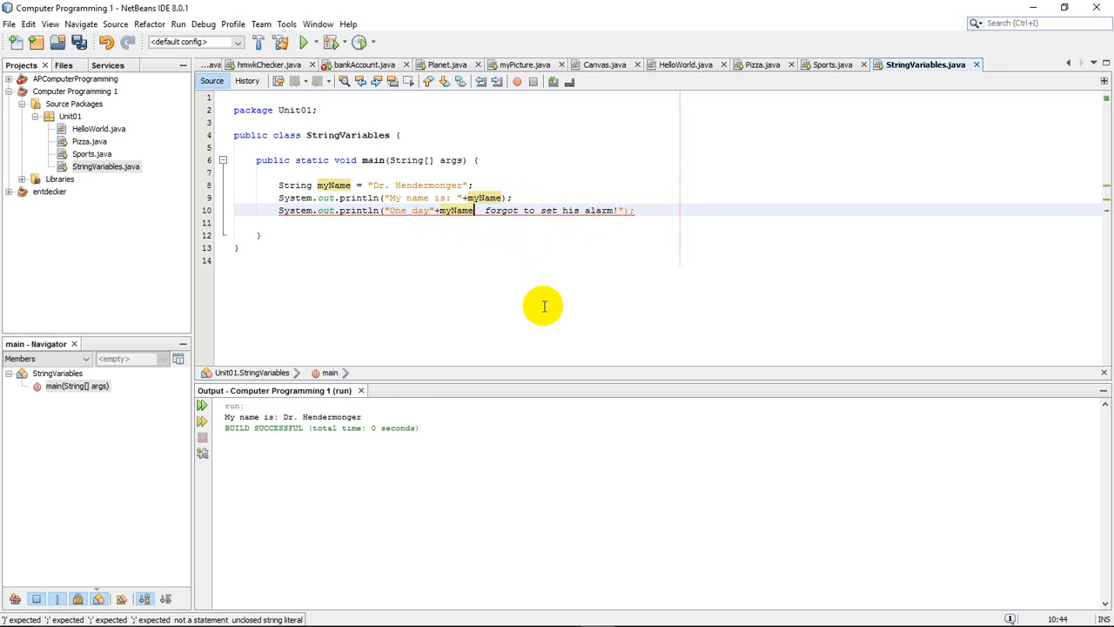
{"action": "type", "text": "+\""}
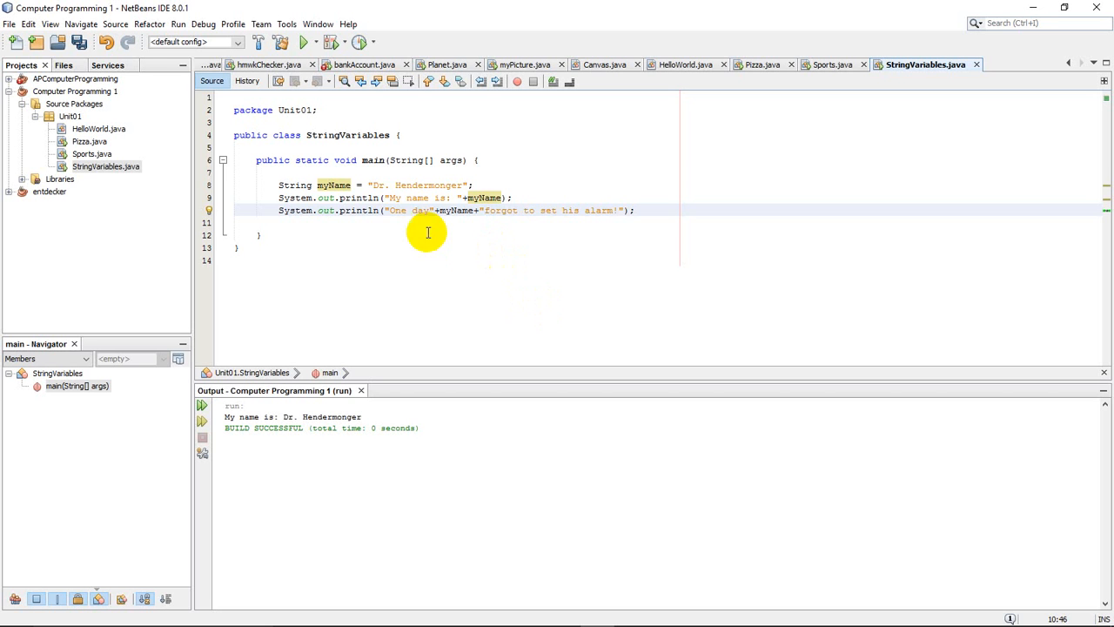
{"action": "mouse_move", "coordinate": [665, 256]}
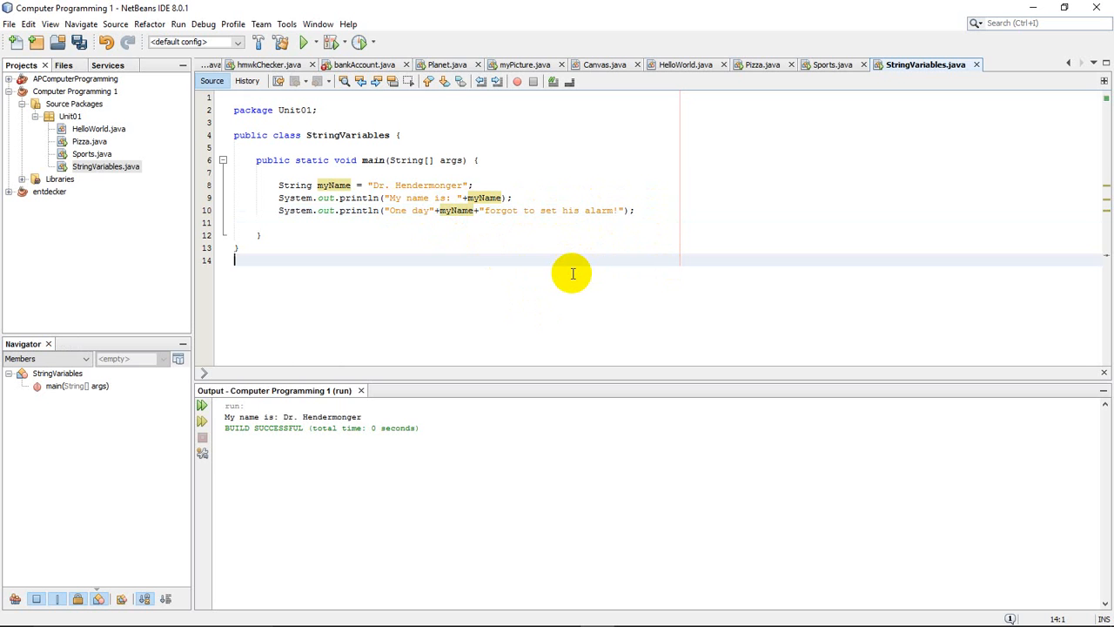
Run the program to check the spacing of the alarm sentence output.
{"action": "left_click", "coordinate": [305, 42]}
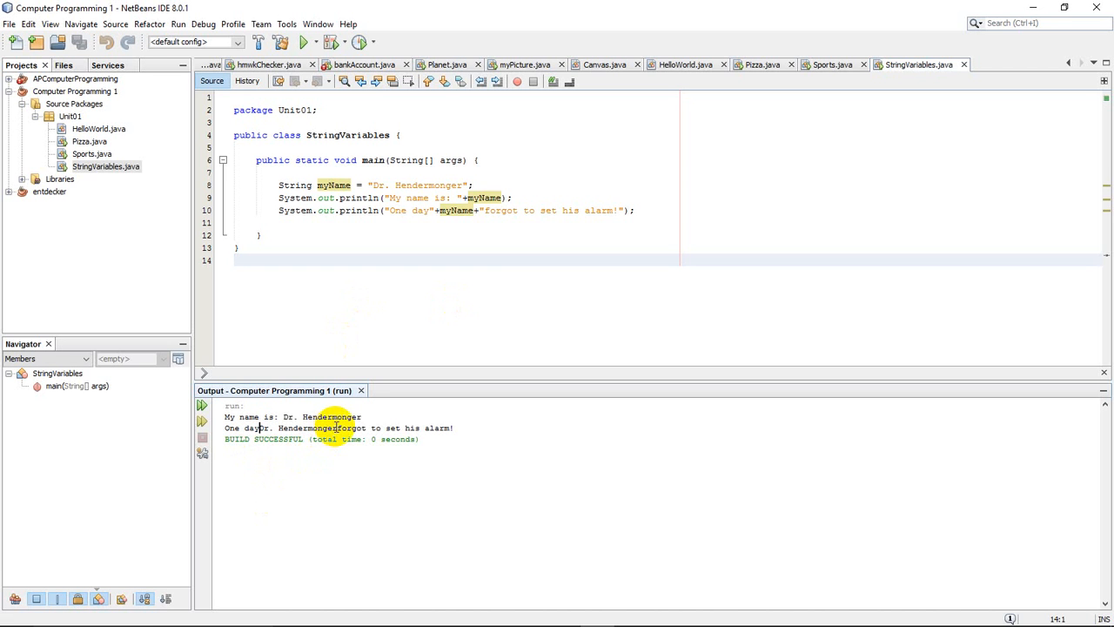
{"action": "mouse_move", "coordinate": [375, 353]}
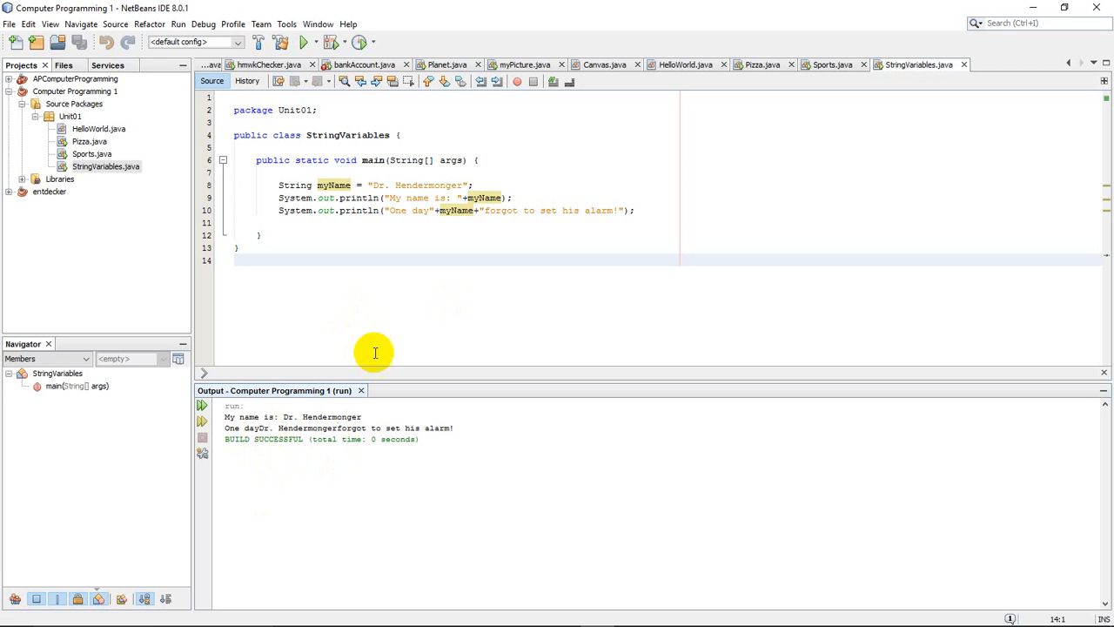
{"action": "mouse_move", "coordinate": [429, 212]}
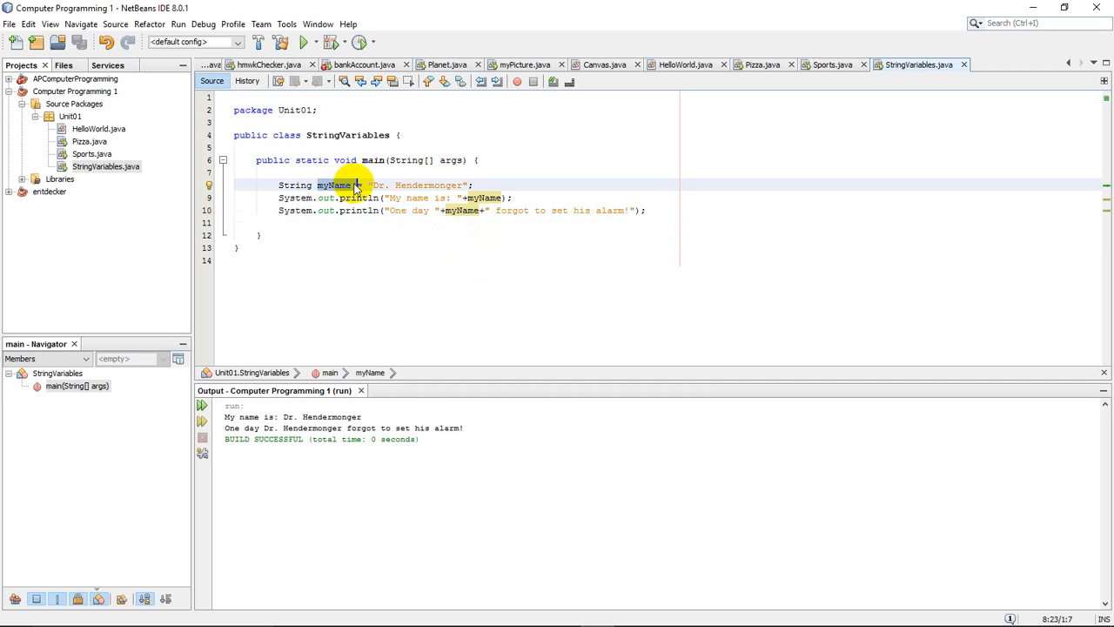
{"action": "mouse_move", "coordinate": [485, 231]}
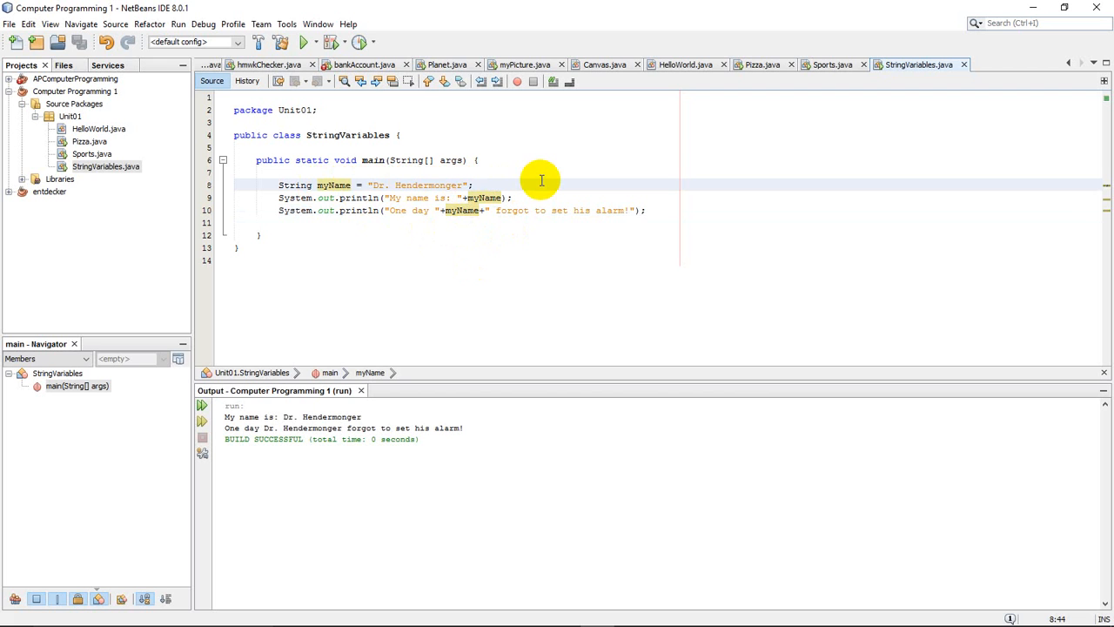
Declare a String today with a quoted random value after the myName line.
{"action": "left_click", "coordinate": [475, 184]}
{"action": "type", "text": "S"}
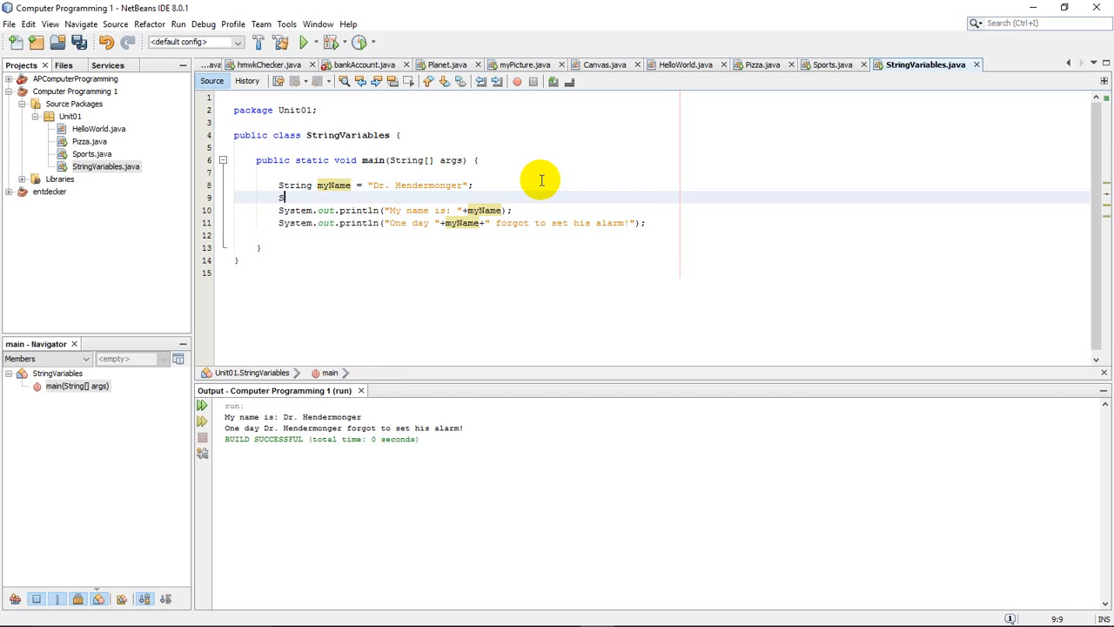
{"action": "type", "text": "tring"}
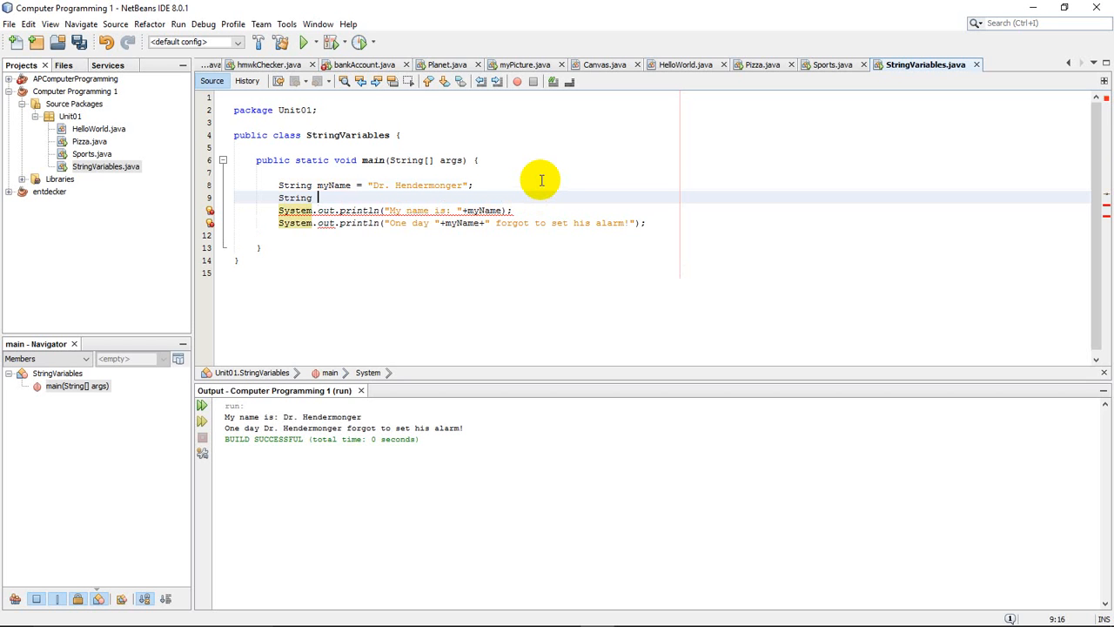
{"action": "type", "text": "today ="}
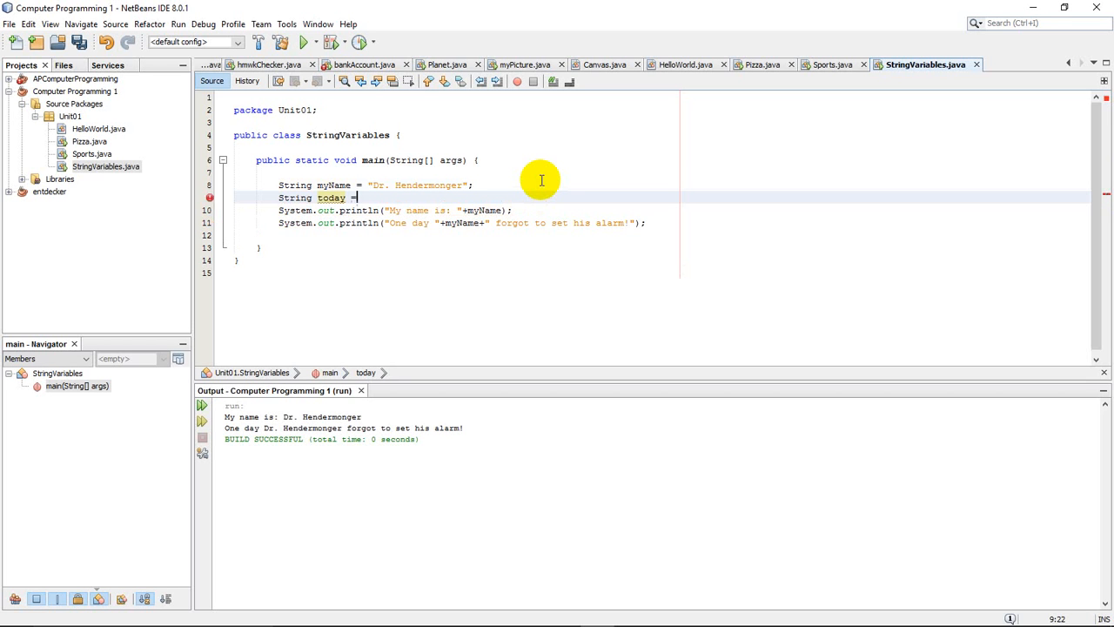
{"action": "type", "text": "\"\""}
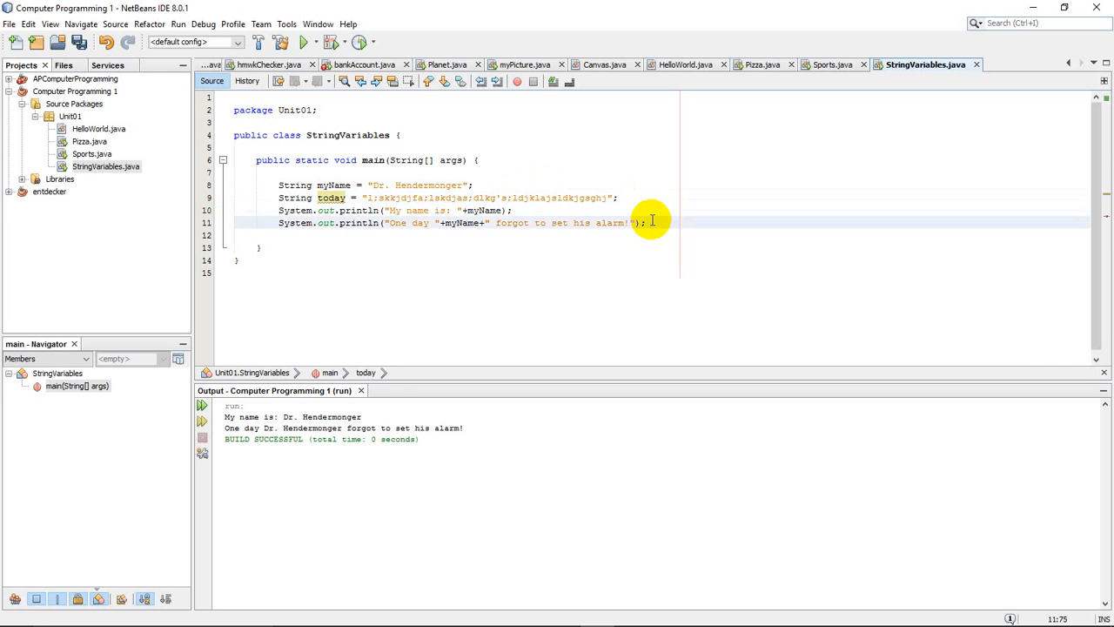
Add a sout println statement that prints the today variable.
{"action": "type", "text": "sout"}
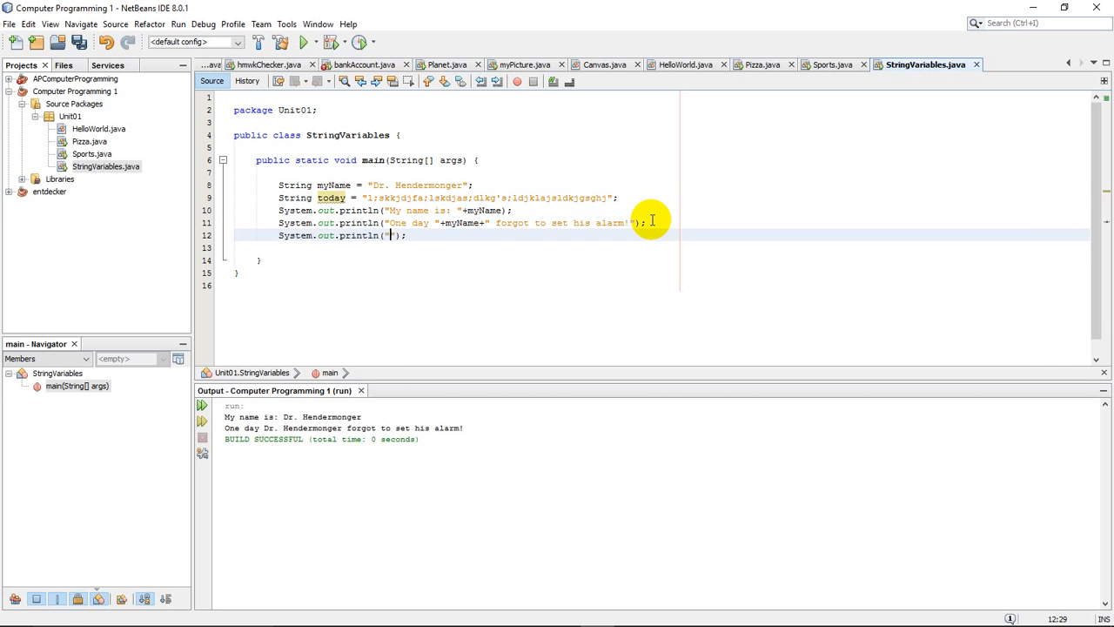
{"action": "key", "text": "BackSpace"}
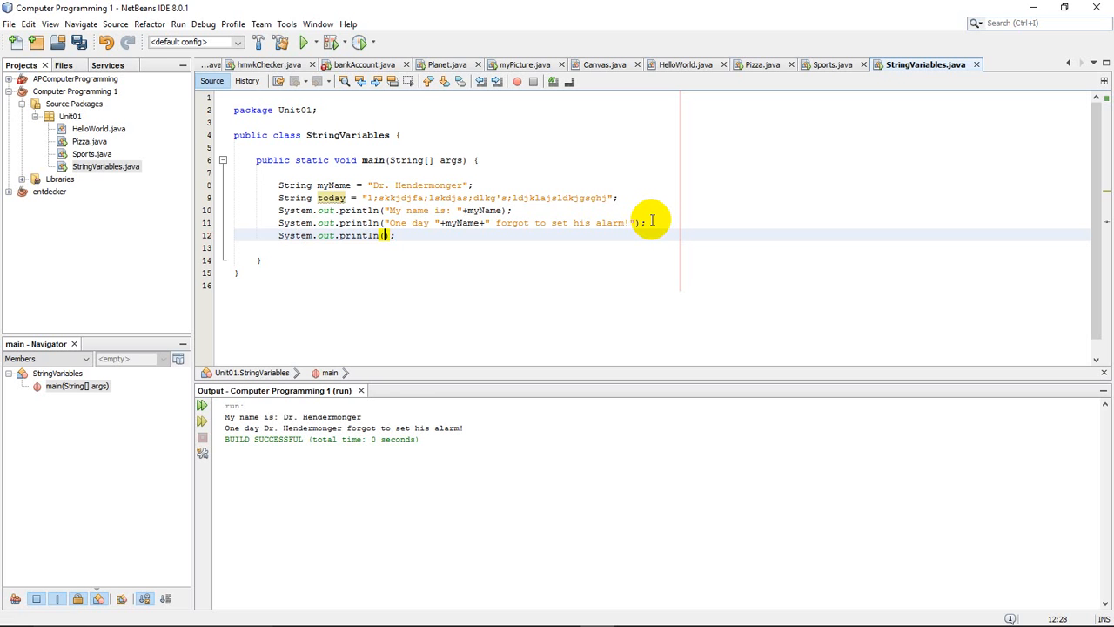
{"action": "type", "text": "today"}
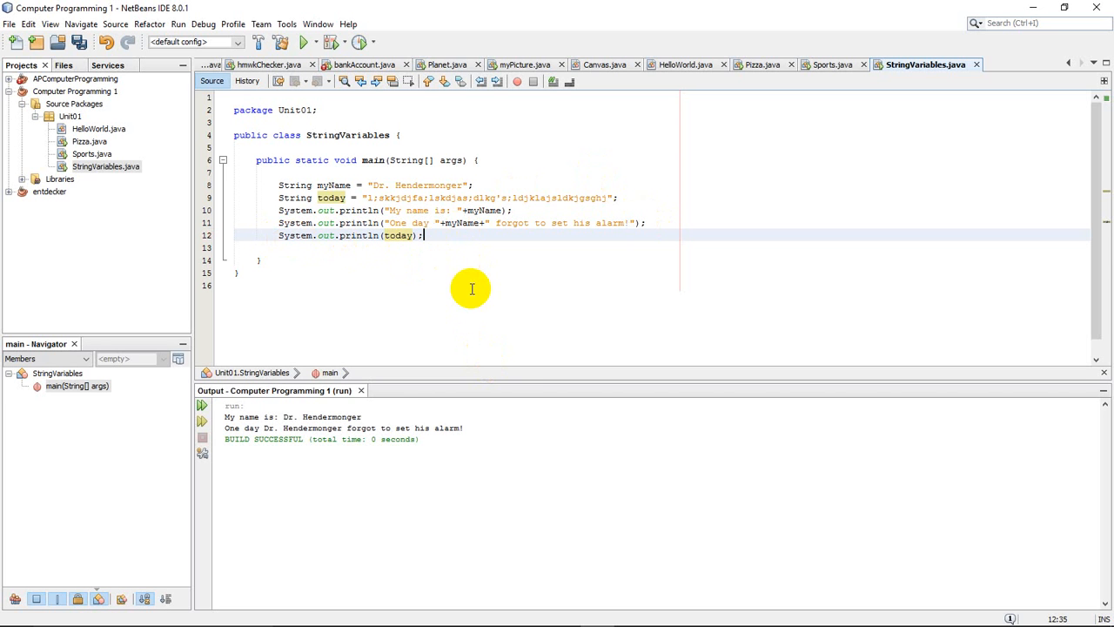
Run the program so today's value appears as the third output line.
{"action": "left_click", "coordinate": [306, 42]}
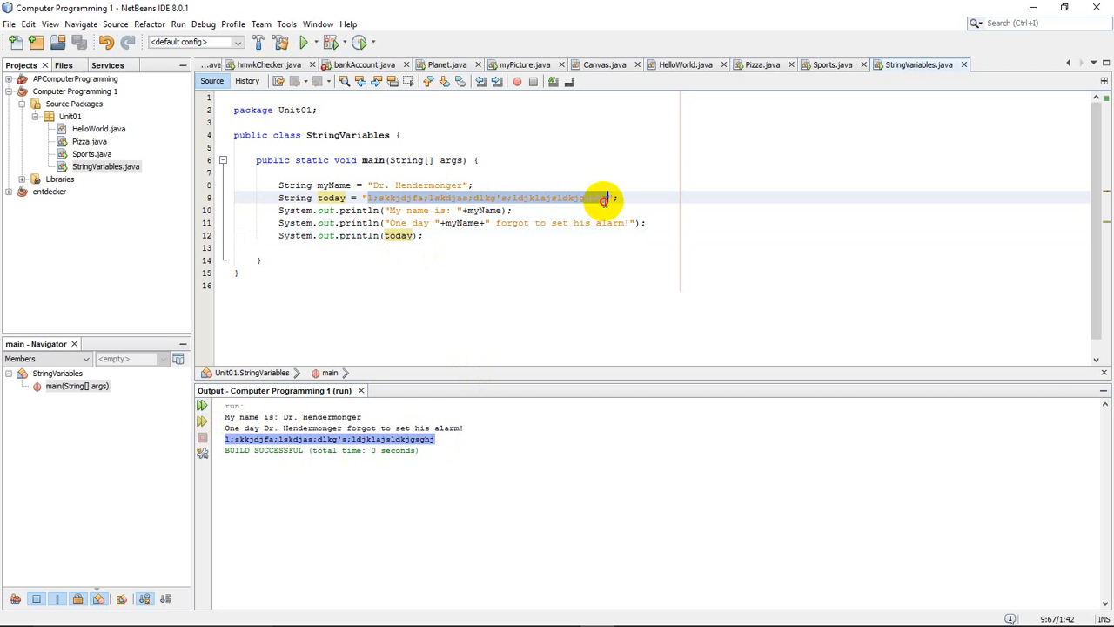
{"action": "left_click", "coordinate": [283, 247]}
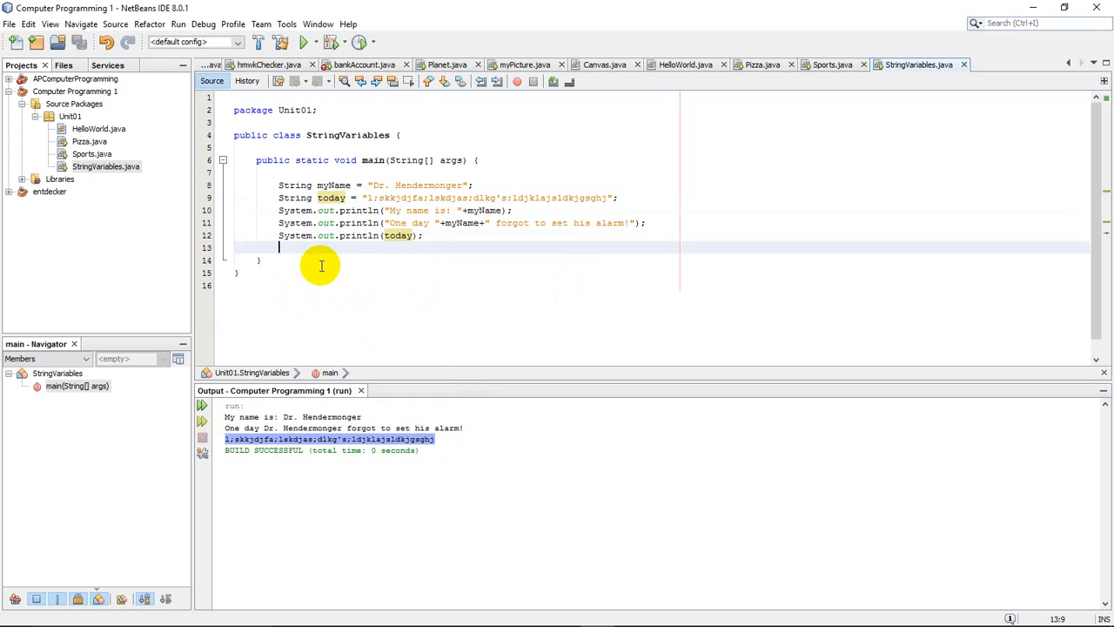
{"action": "mouse_move", "coordinate": [311, 255]}
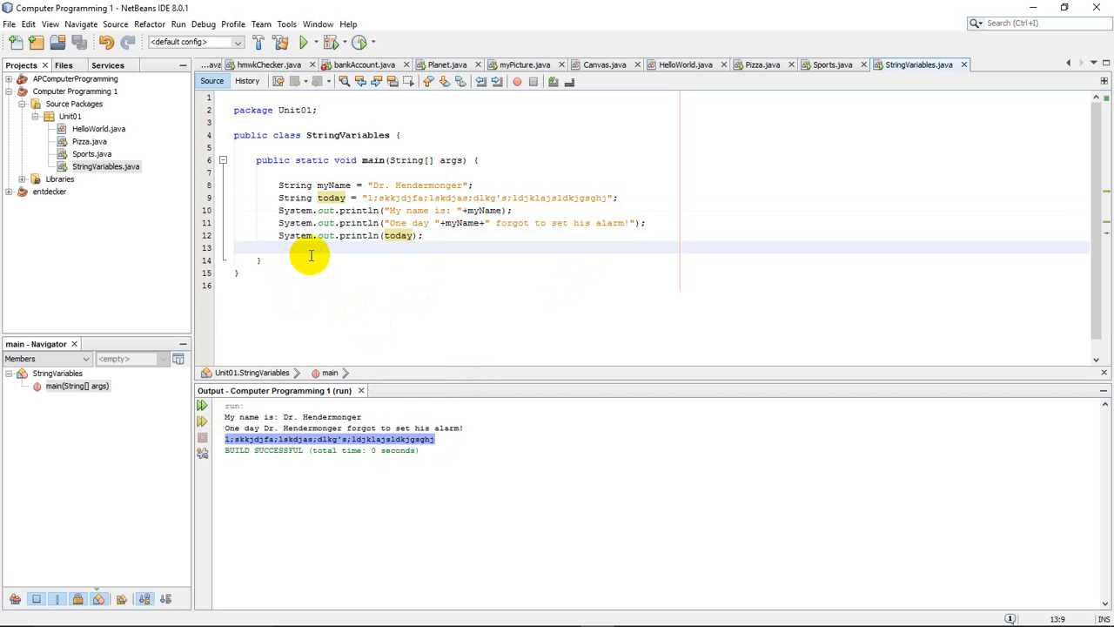